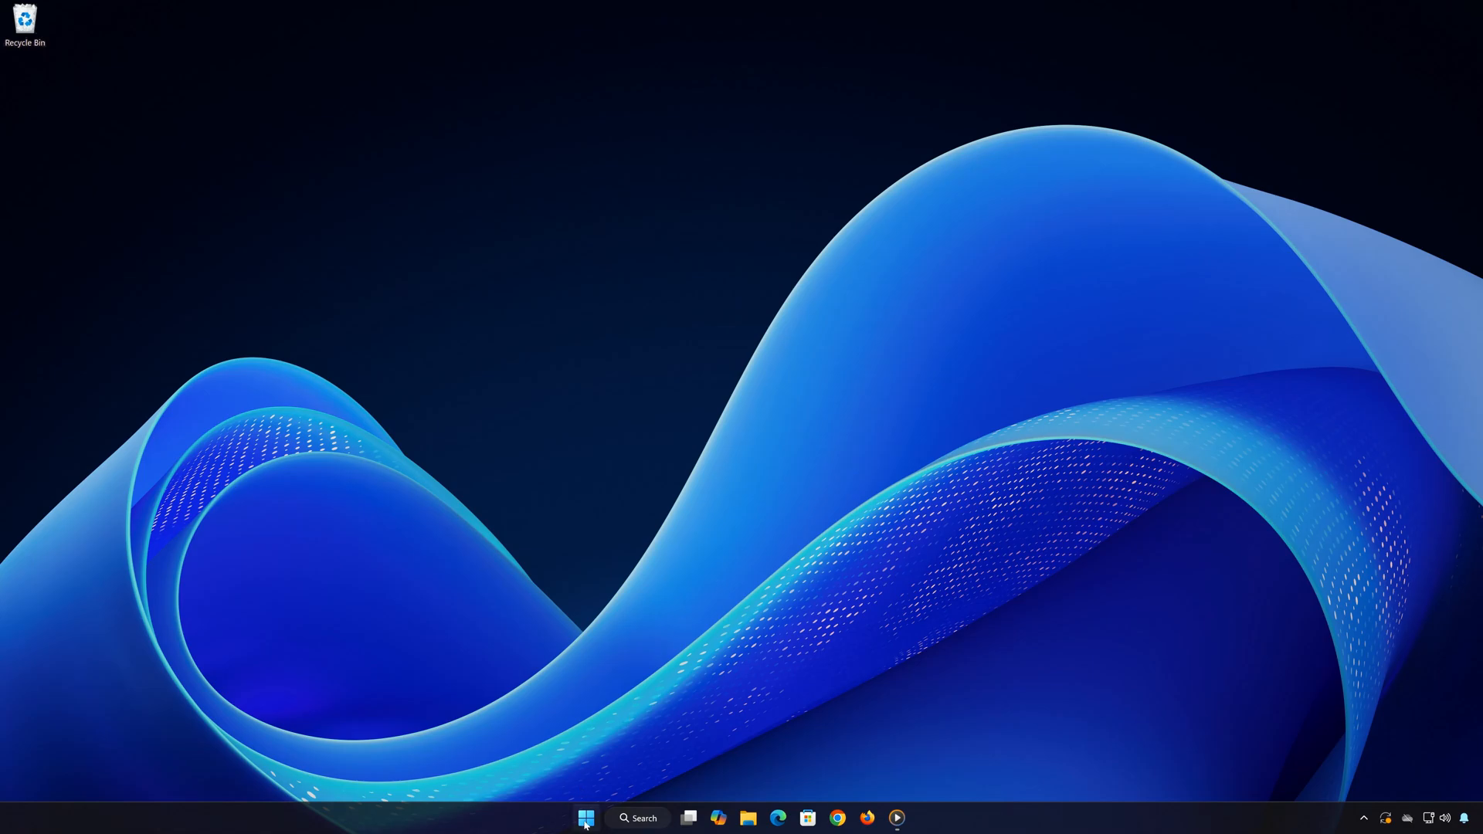
Launch Device Manager from the Start search for 'device Manager'
{"action": "left_click", "coordinate": [584, 818]}
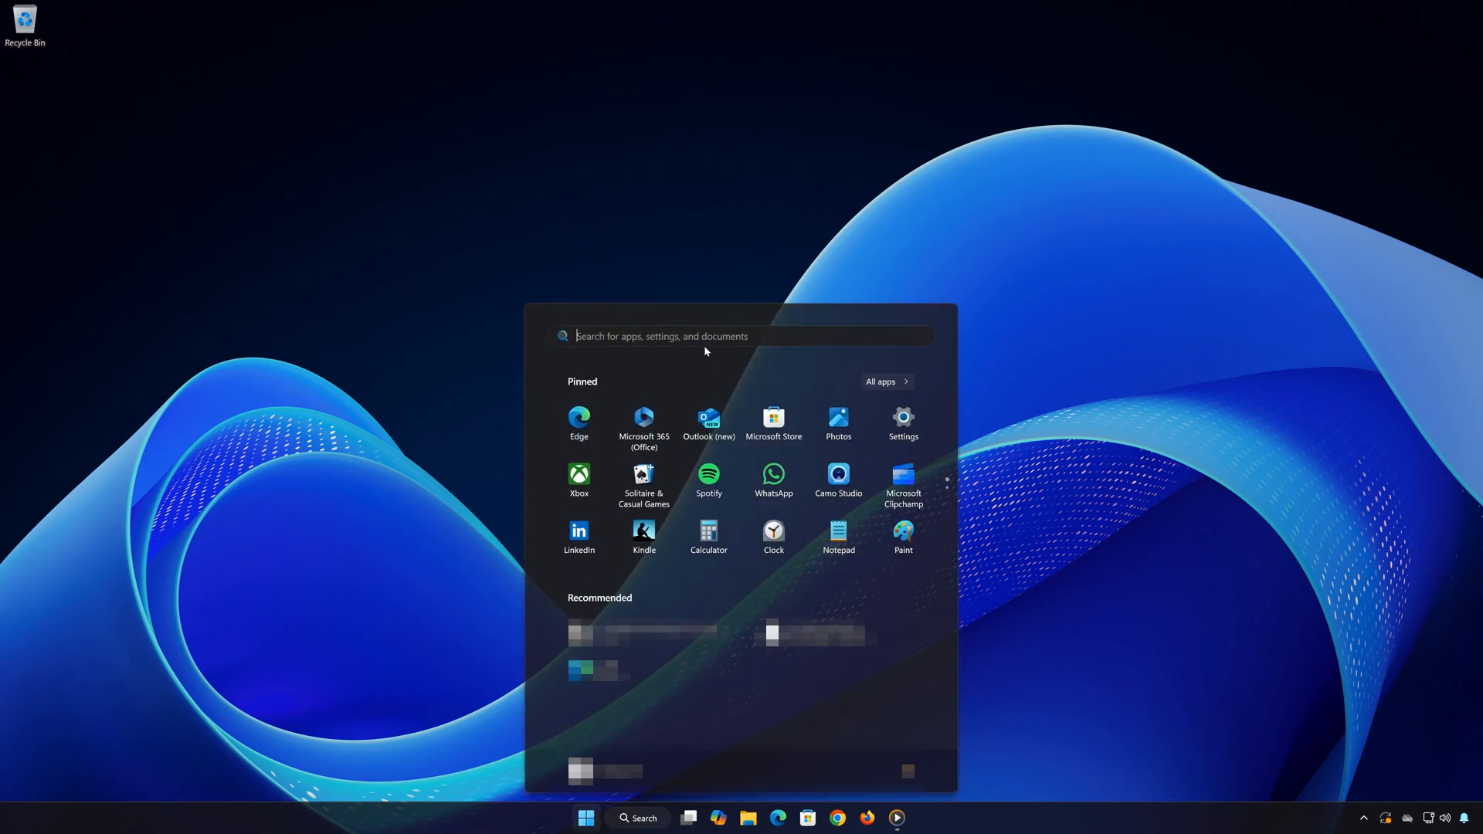
{"action": "type", "text": "device Manager"}
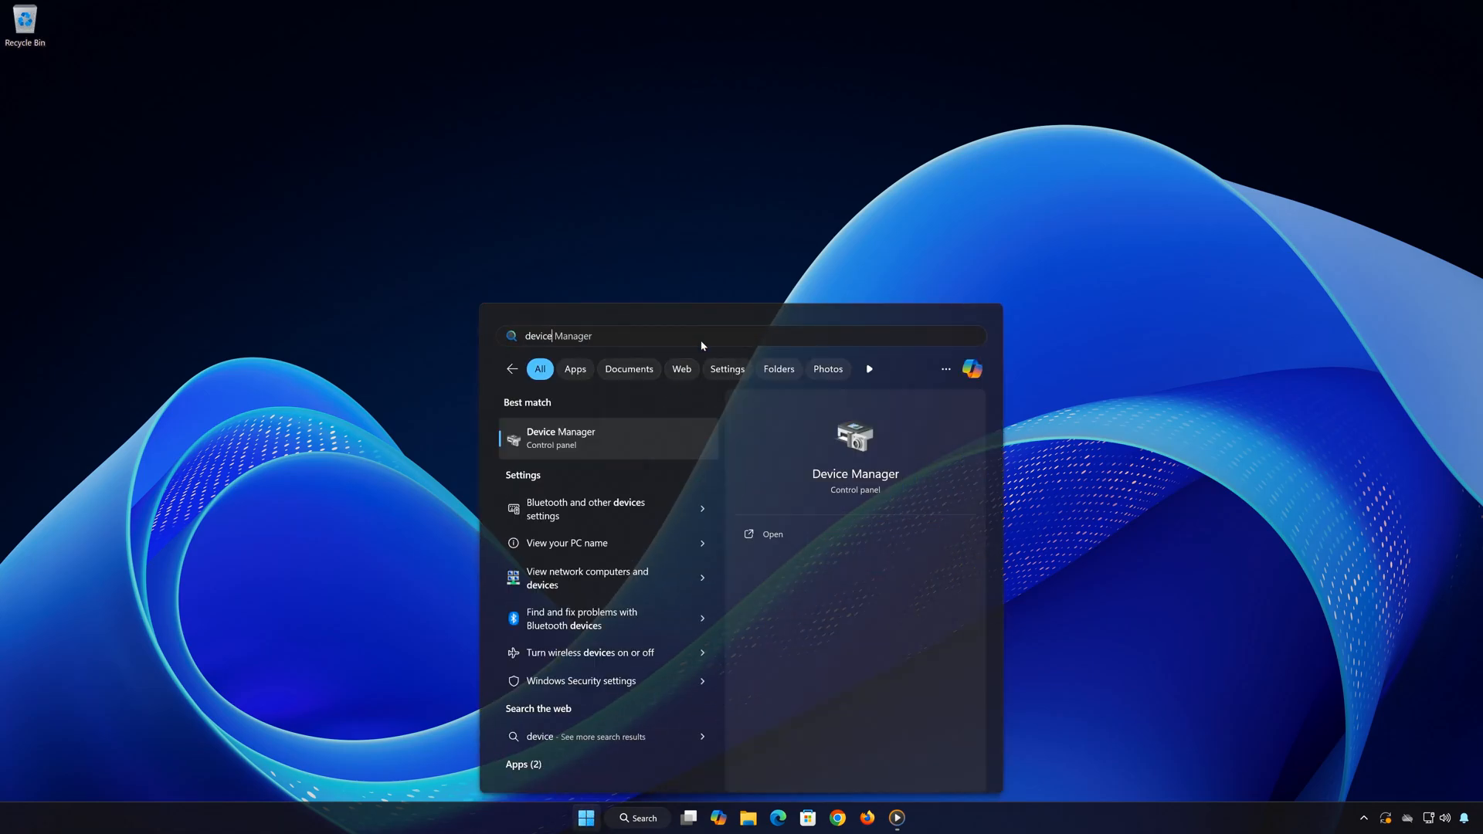
{"action": "left_click", "coordinate": [559, 437]}
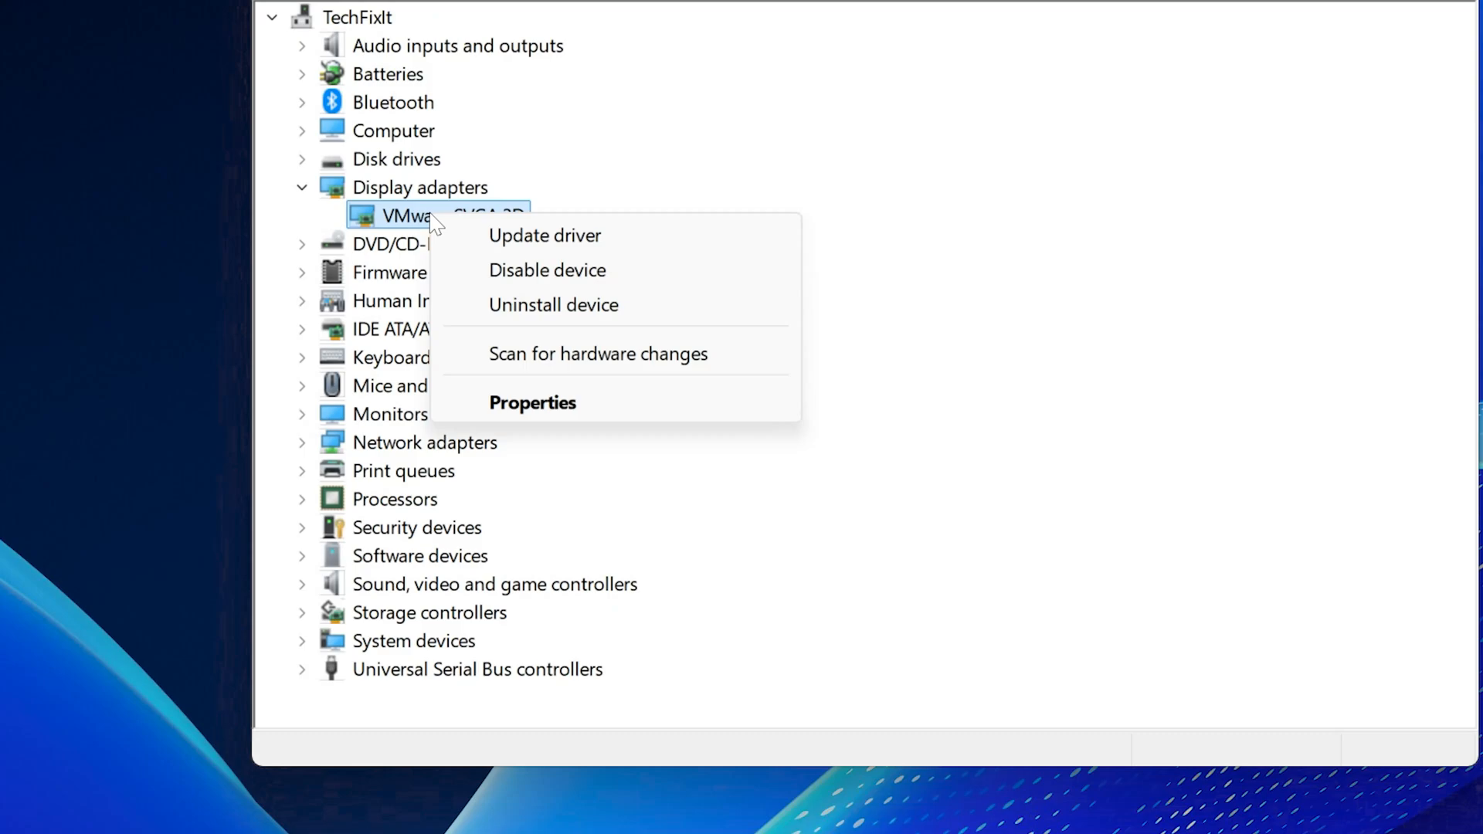
Update the VMware SVGA 3D adapter's driver via automatic search; Windows reports the best driver installed
{"action": "left_click", "coordinate": [532, 402]}
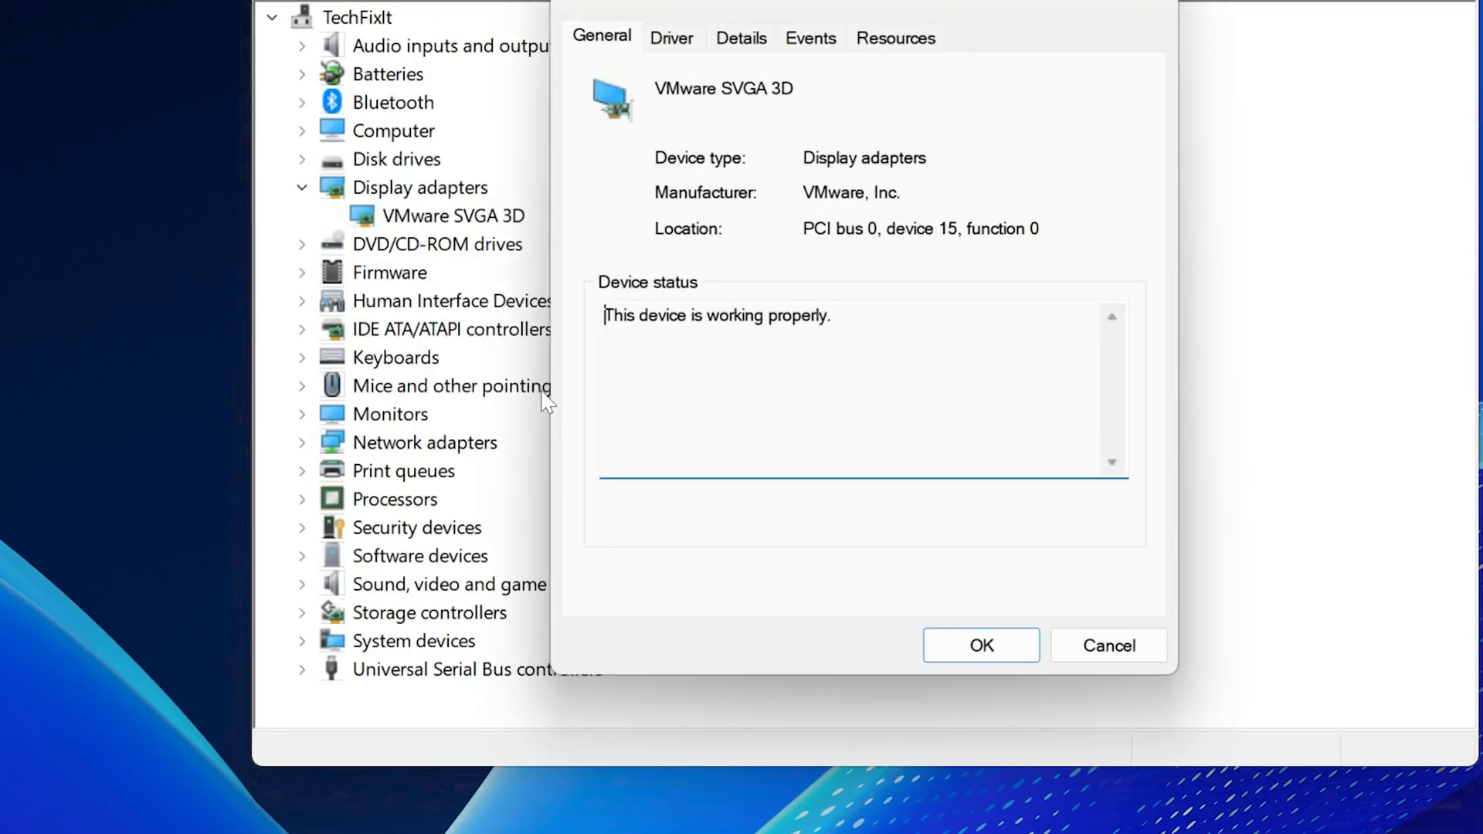
{"action": "left_click", "coordinate": [672, 38]}
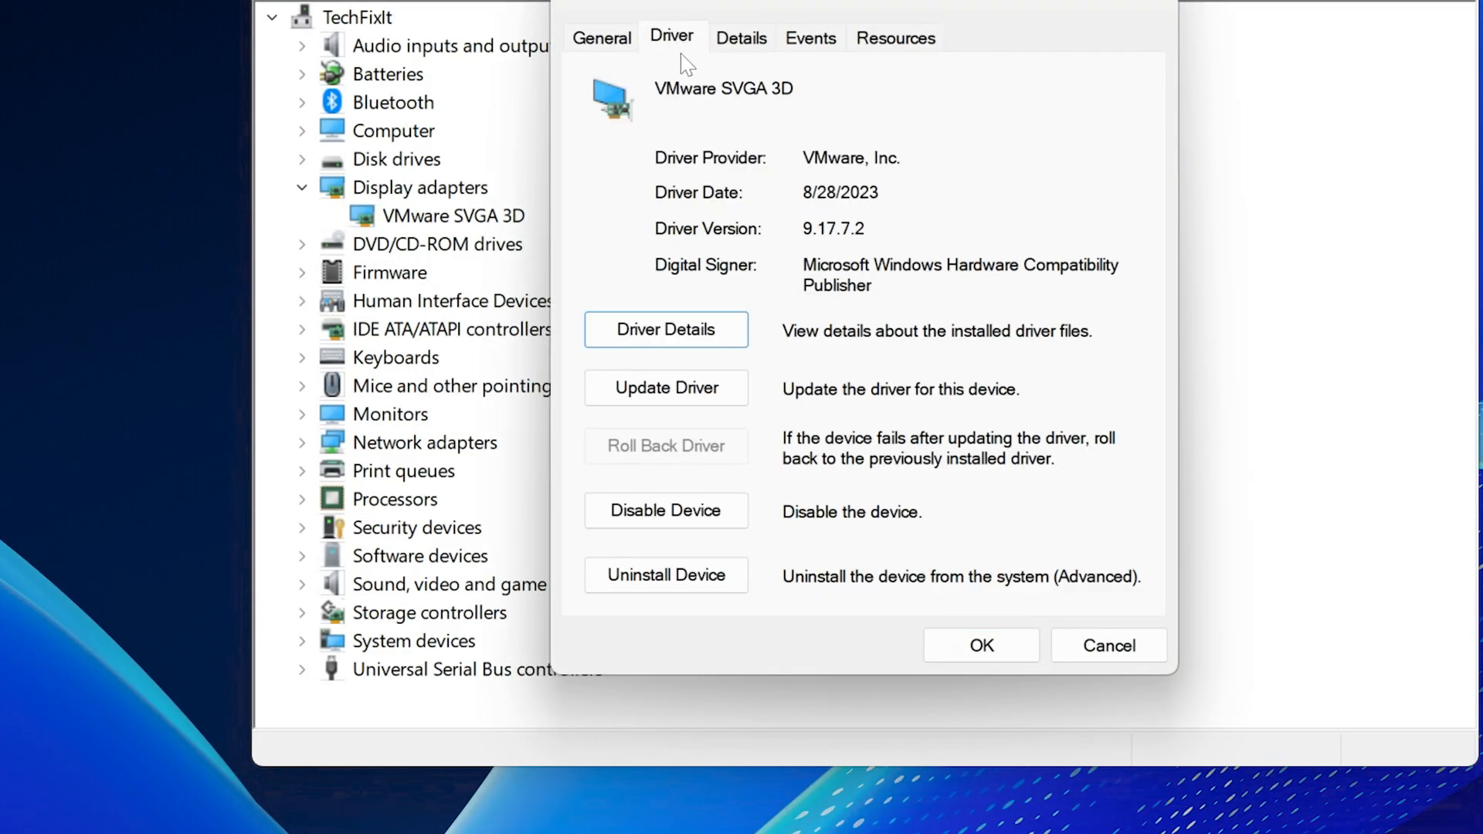
{"action": "left_click", "coordinate": [666, 388]}
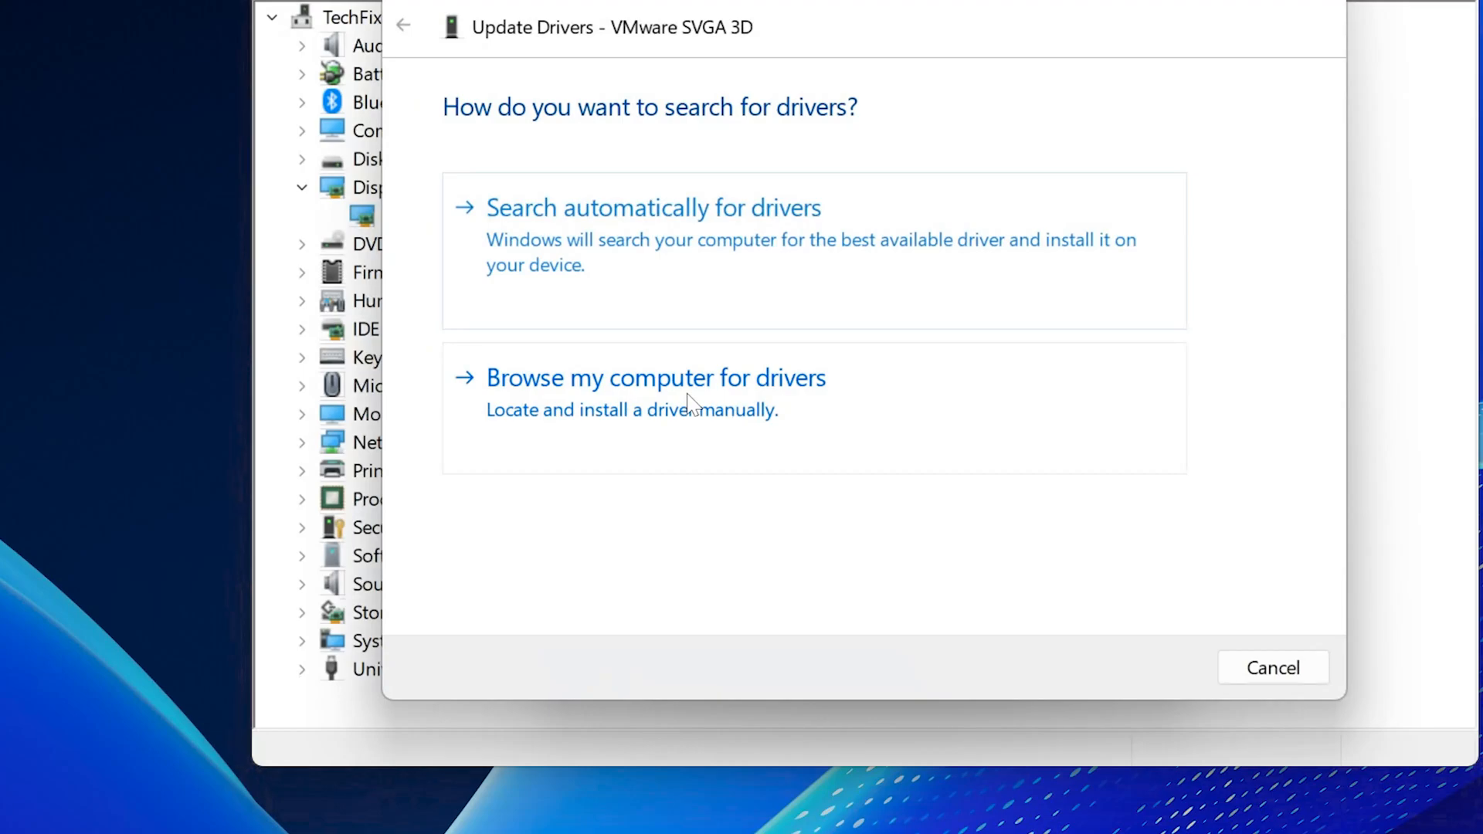
{"action": "mouse_move", "coordinate": [610, 225]}
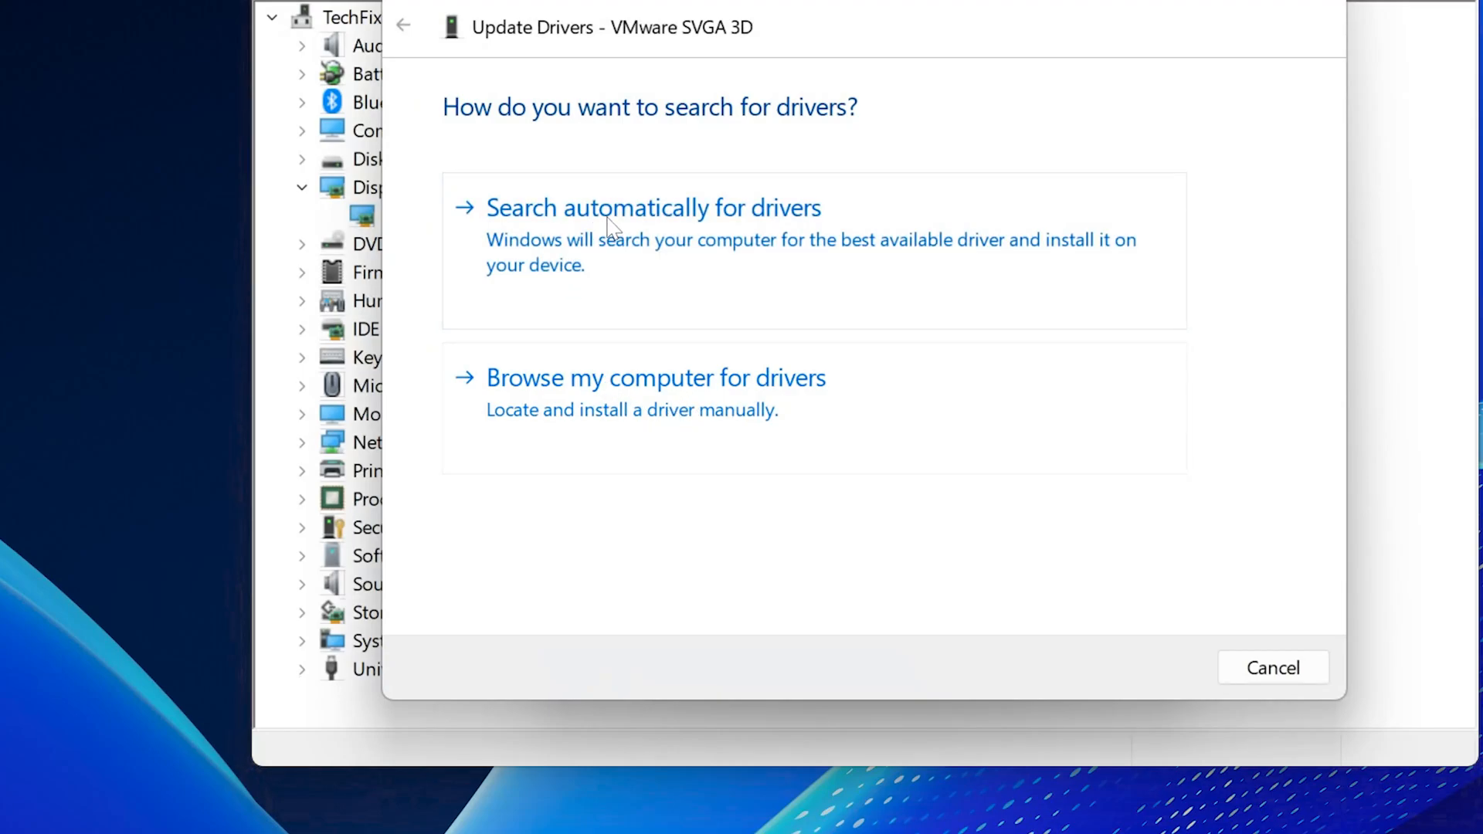
{"action": "left_click", "coordinate": [652, 209]}
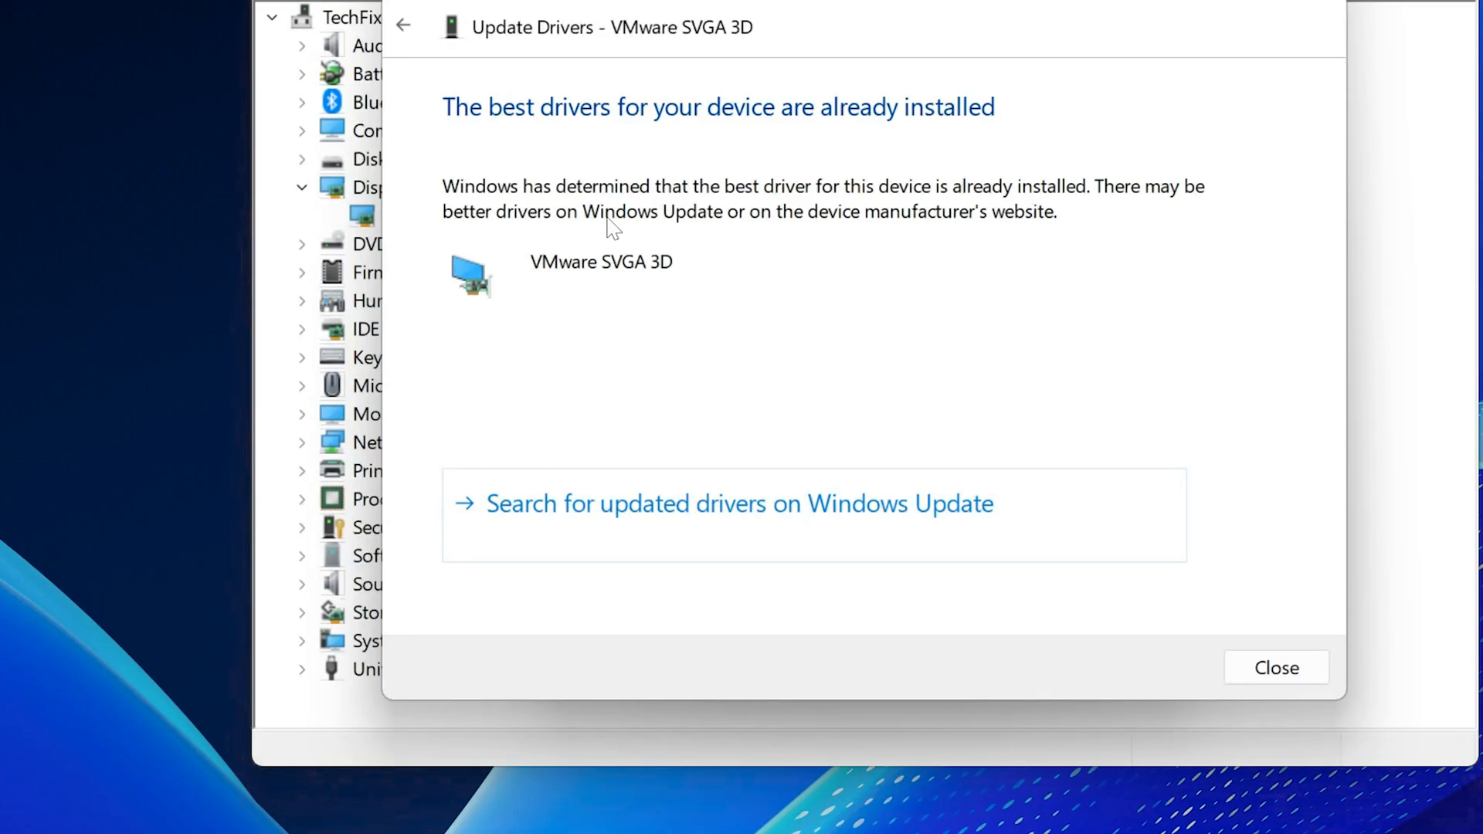
{"action": "left_click", "coordinate": [1275, 668]}
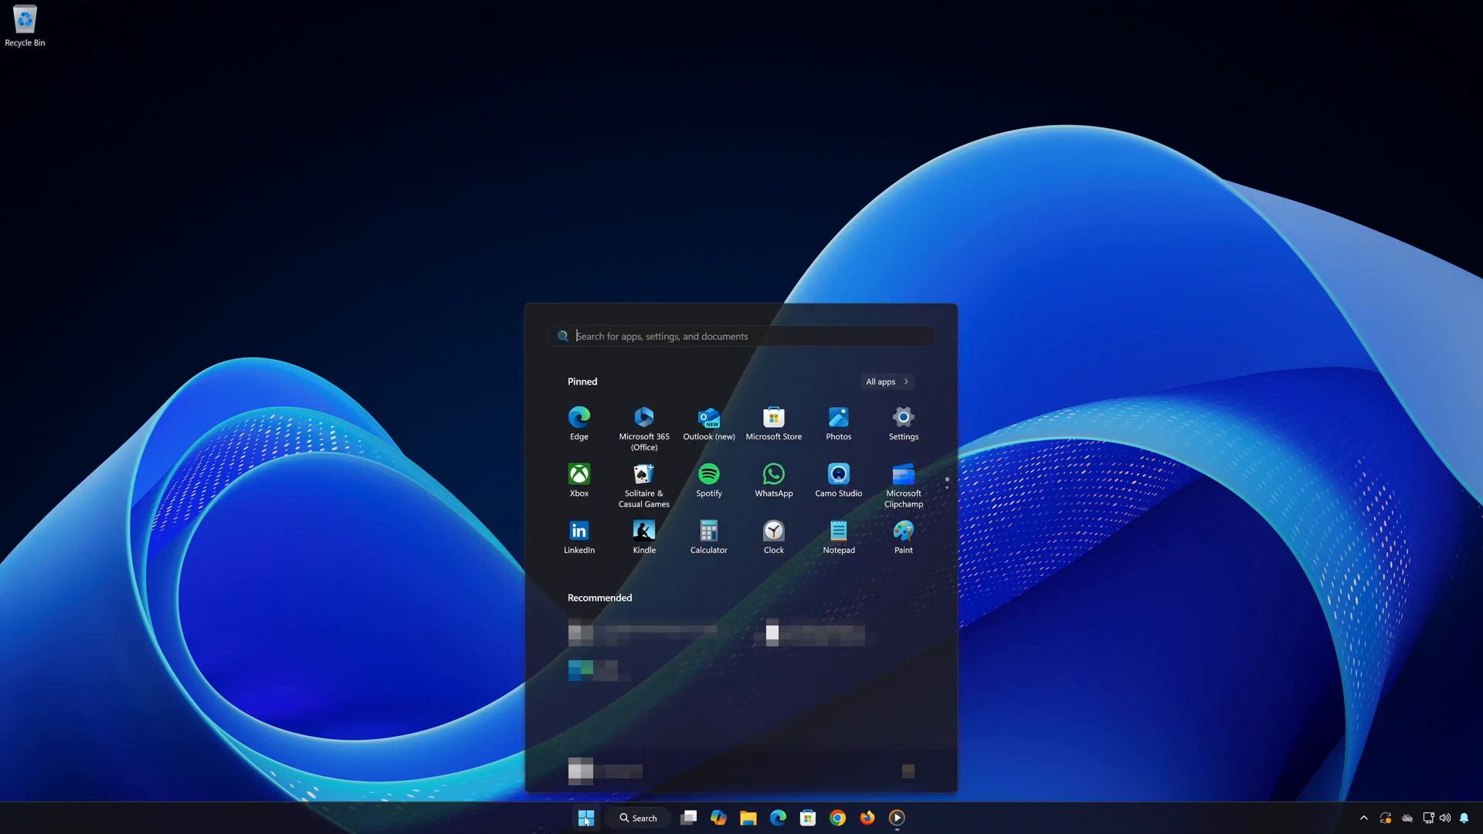
Launch Services from the Start search and locate the Windows Update service
{"action": "type", "text": "sercv"}
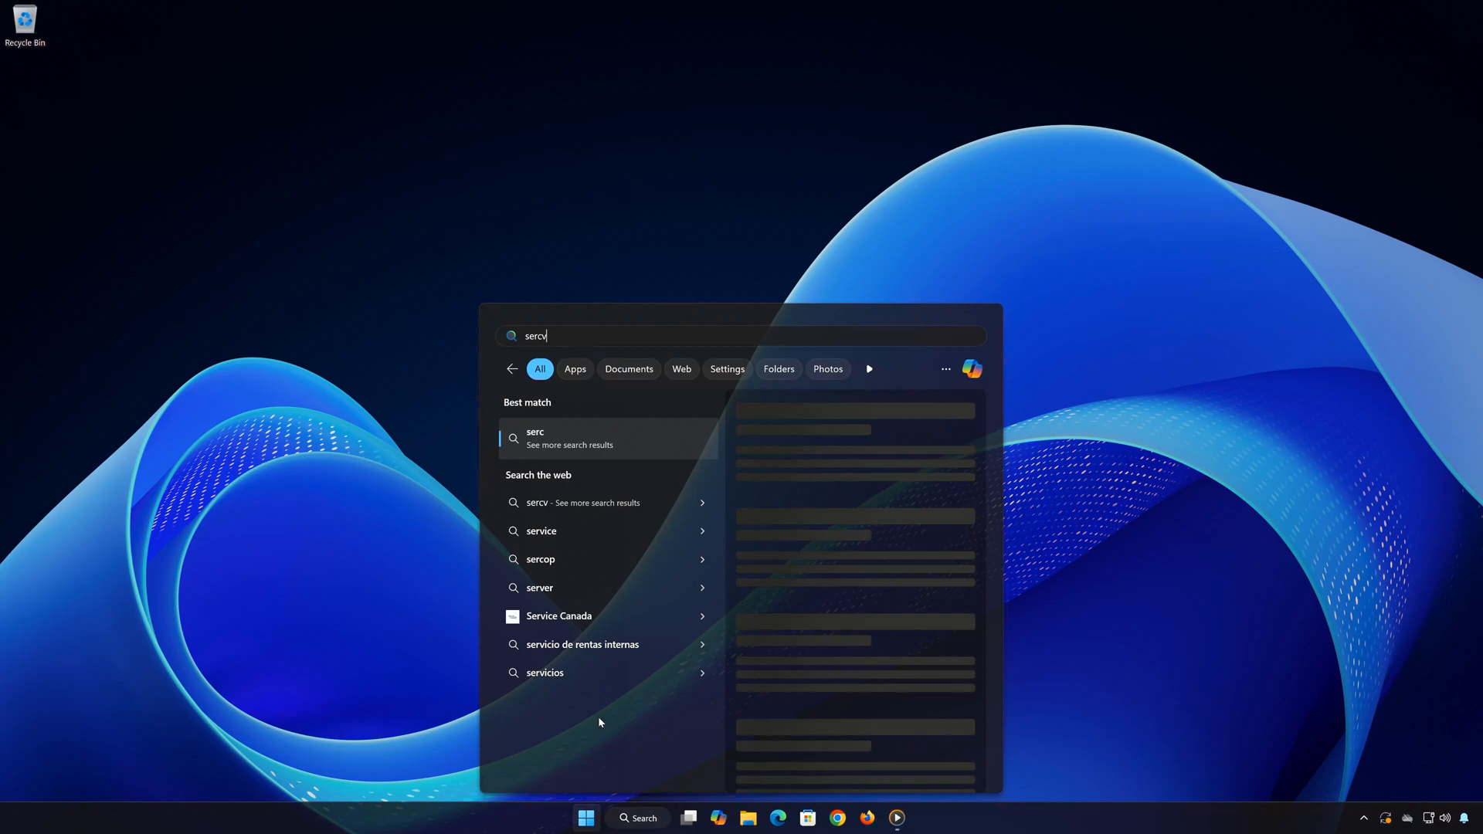
{"action": "key", "text": "Backspace"}
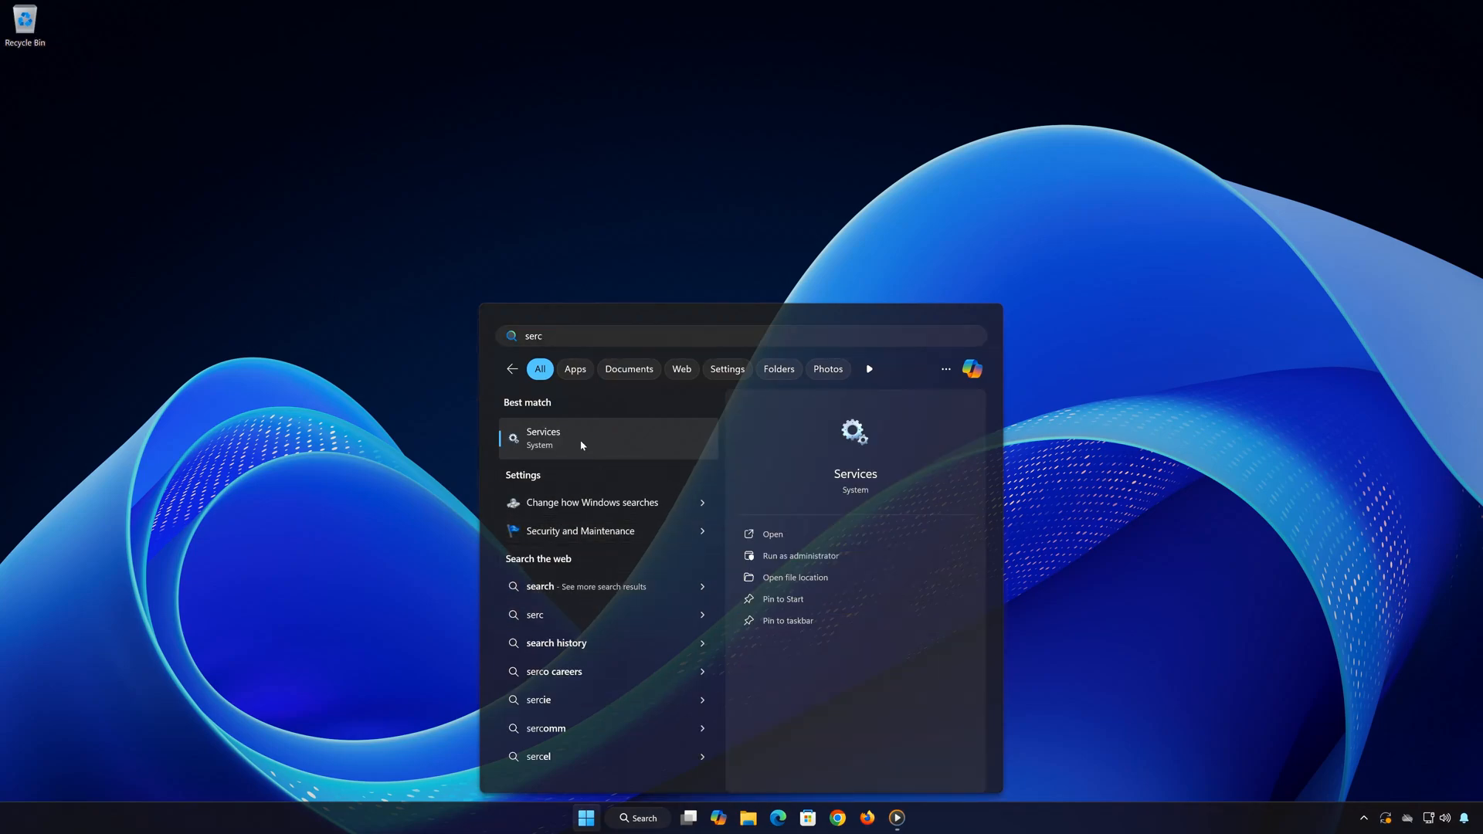
{"action": "left_click", "coordinate": [542, 437]}
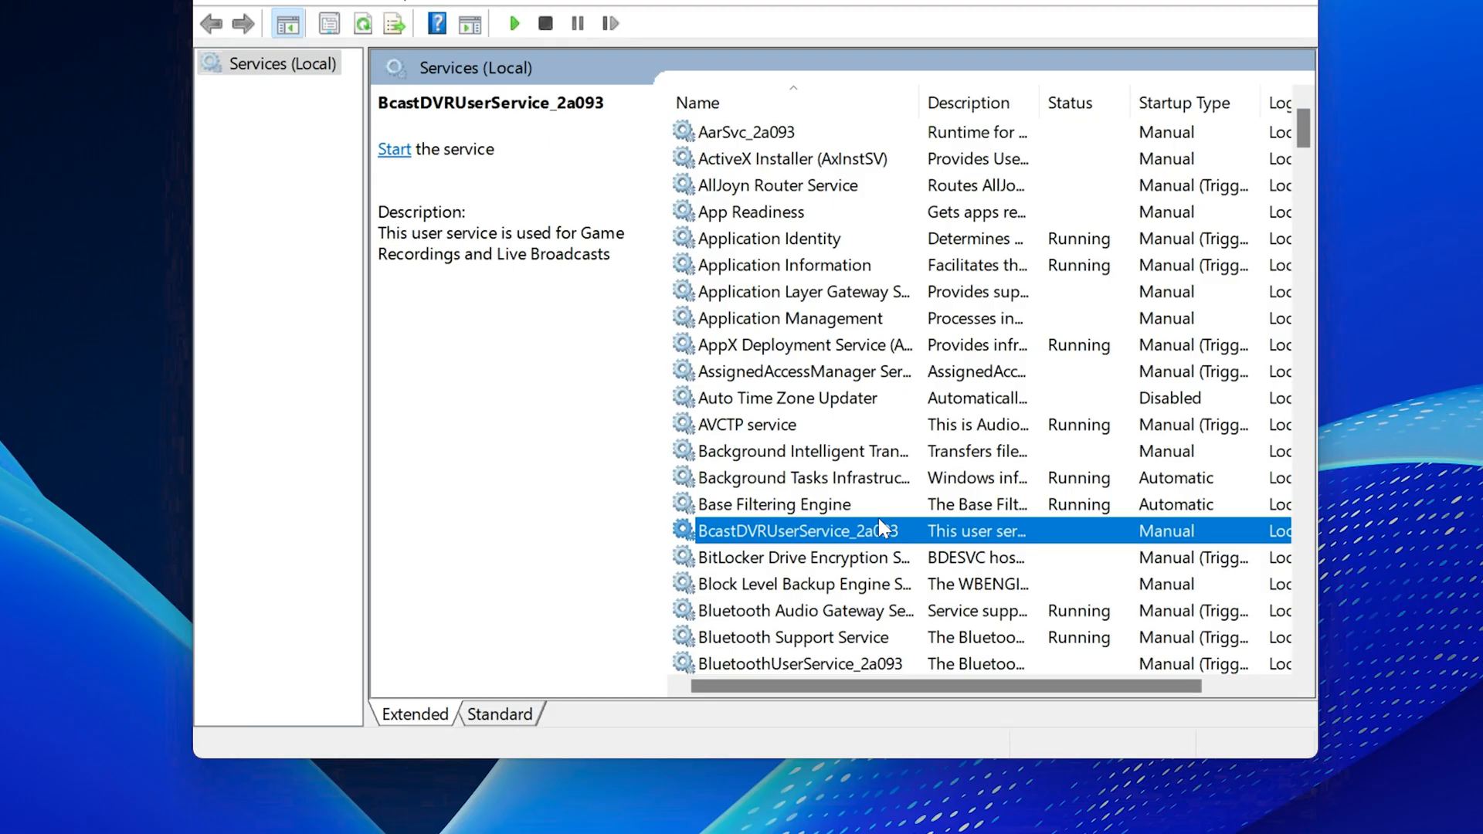
{"action": "scroll", "scroll_direction": "down", "scroll_amount": 3}
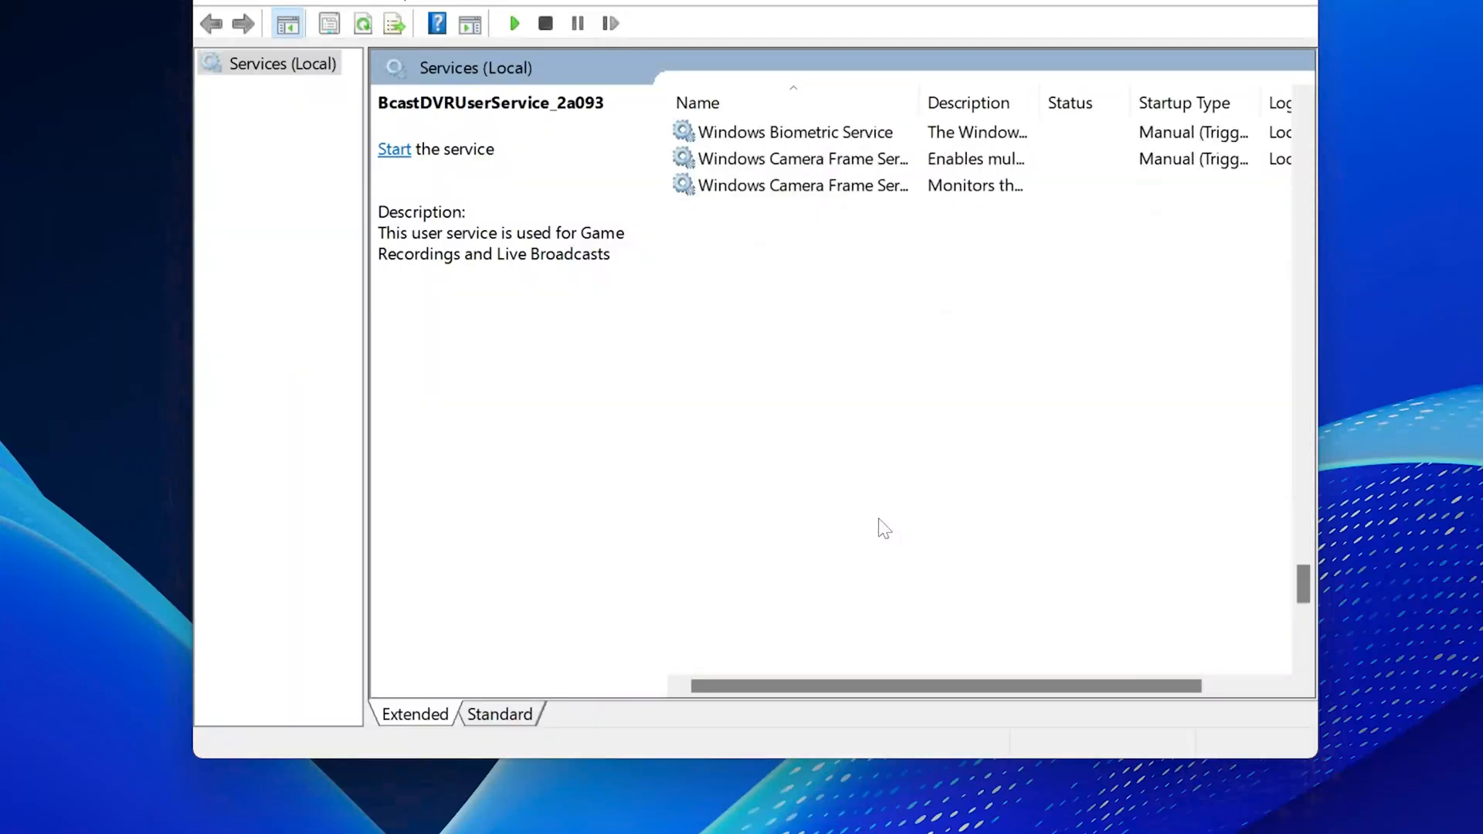
Set the Windows Update service's startup type to Automatic, confirm, and restart the service
{"action": "right_click", "coordinate": [761, 292]}
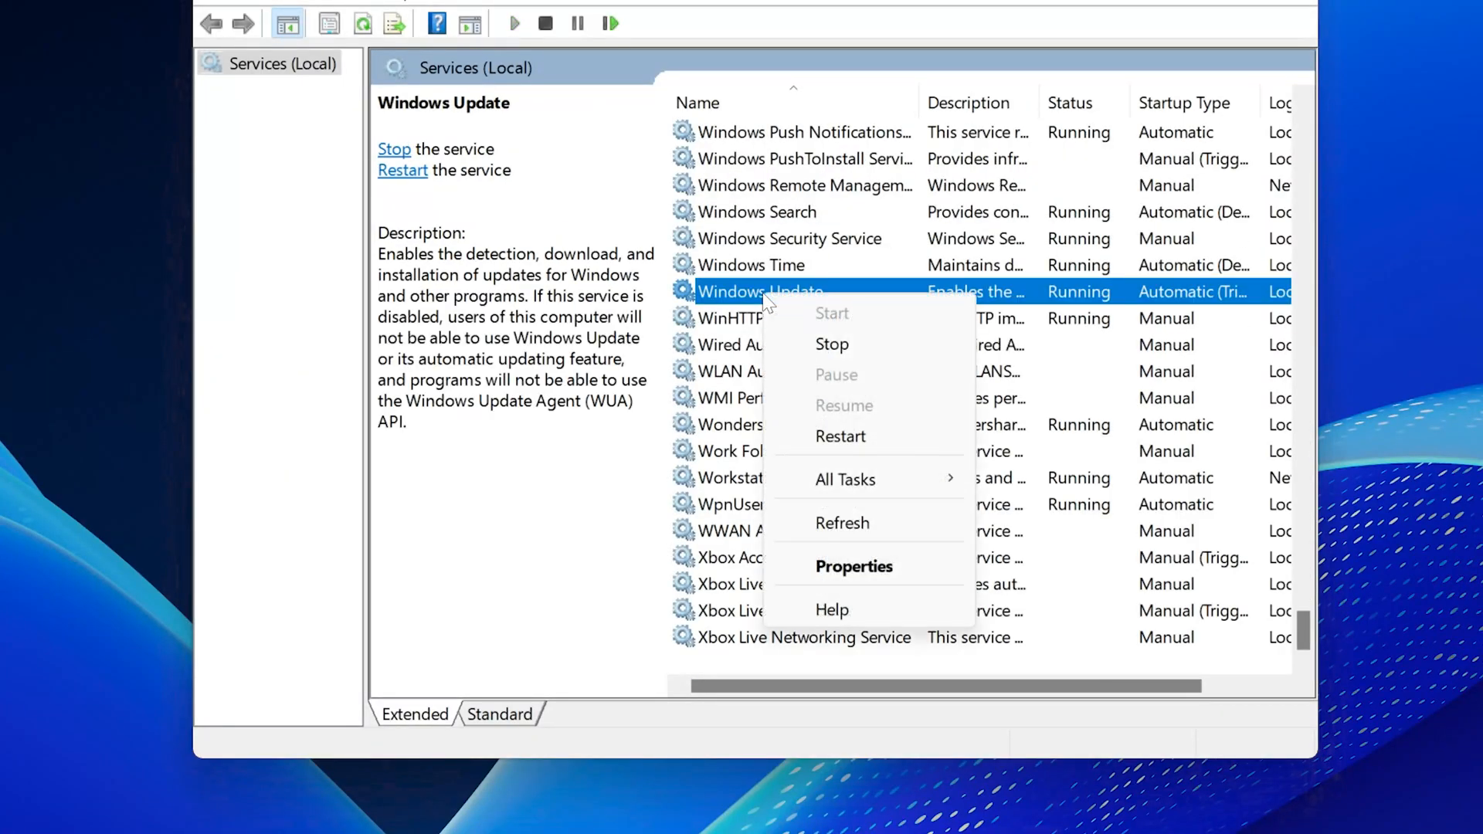
{"action": "left_click", "coordinate": [853, 566]}
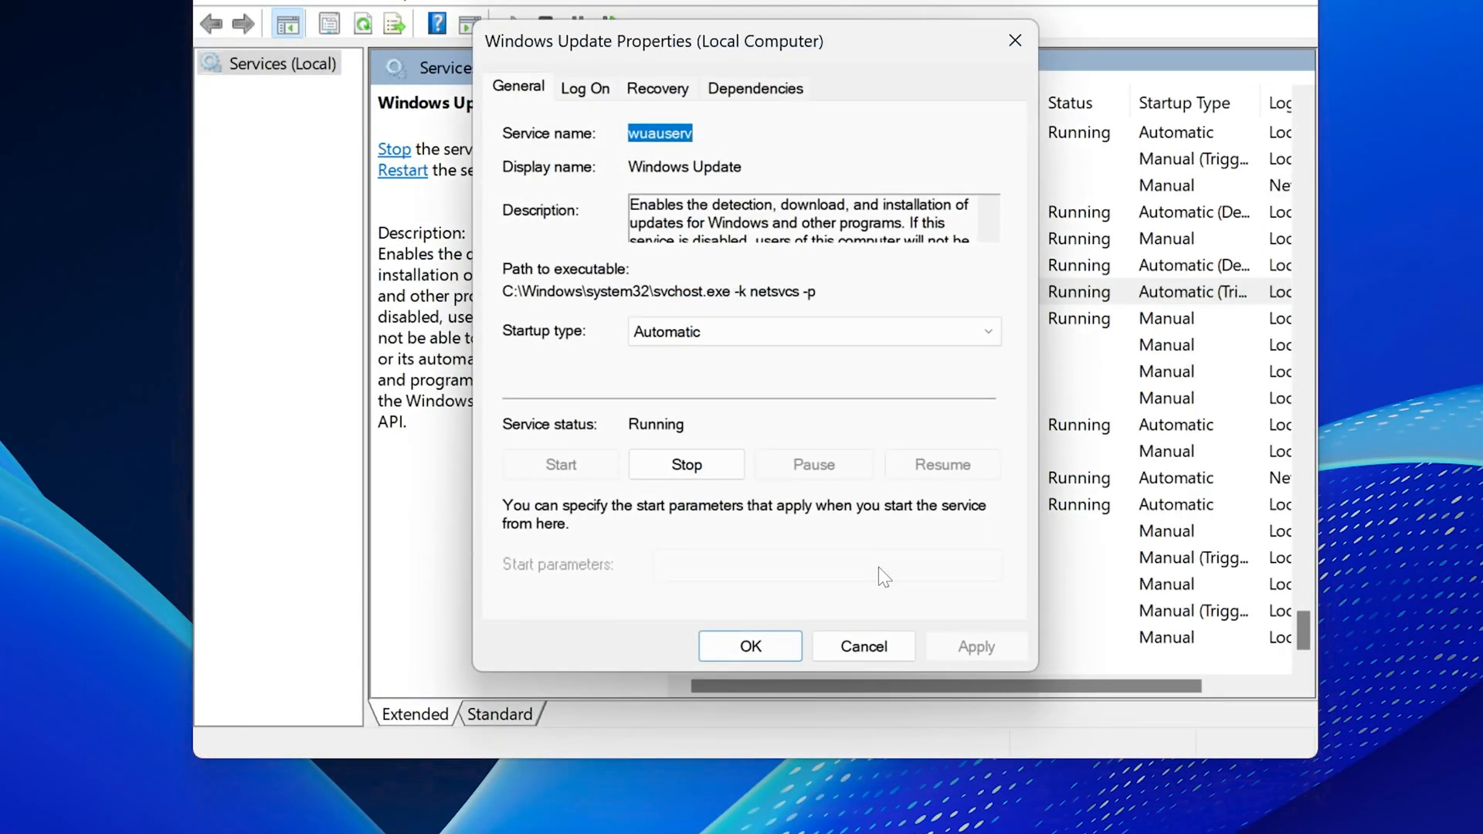
{"action": "left_click", "coordinate": [811, 331]}
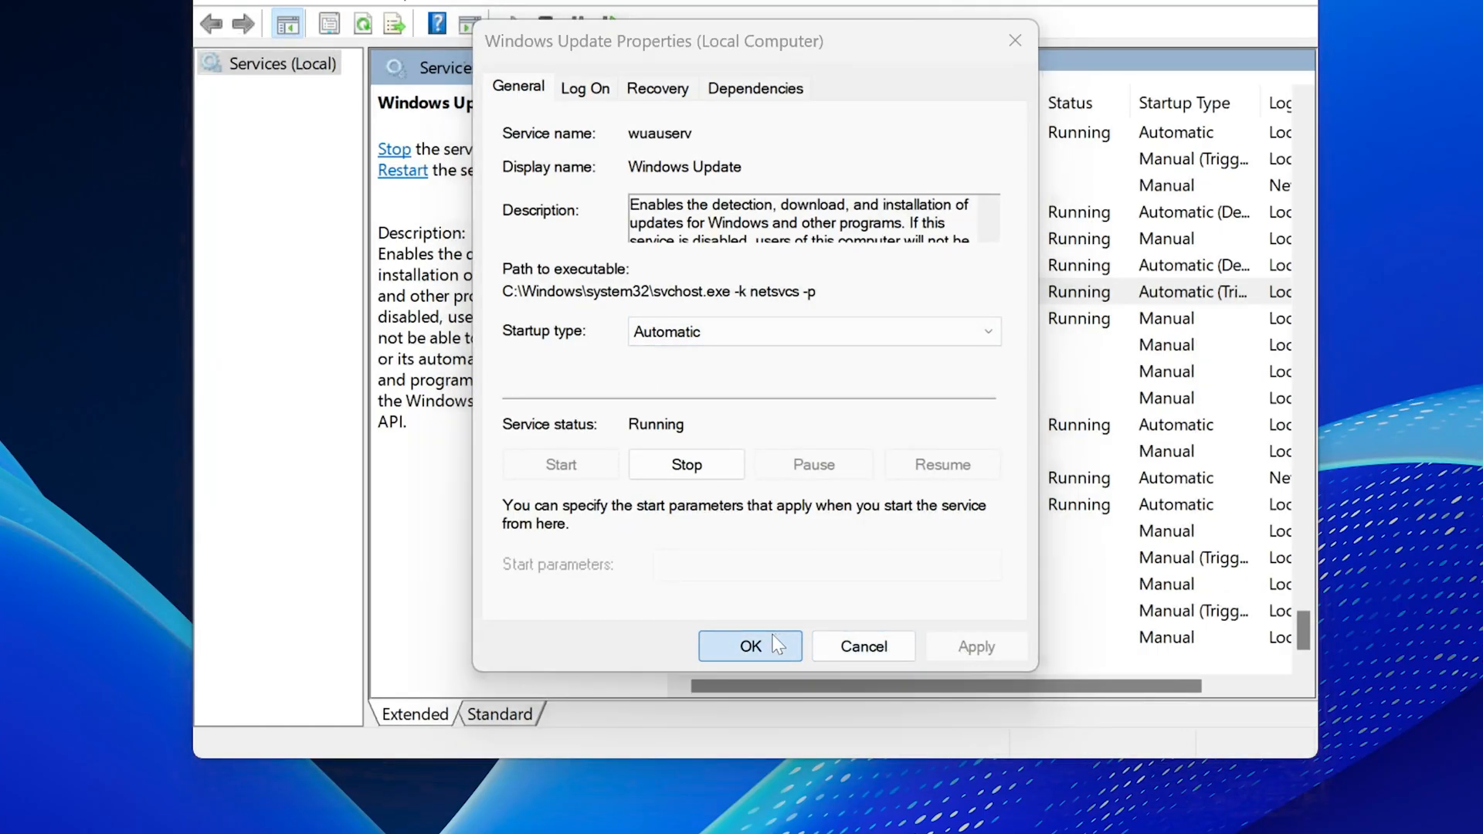
{"action": "left_click", "coordinate": [751, 646]}
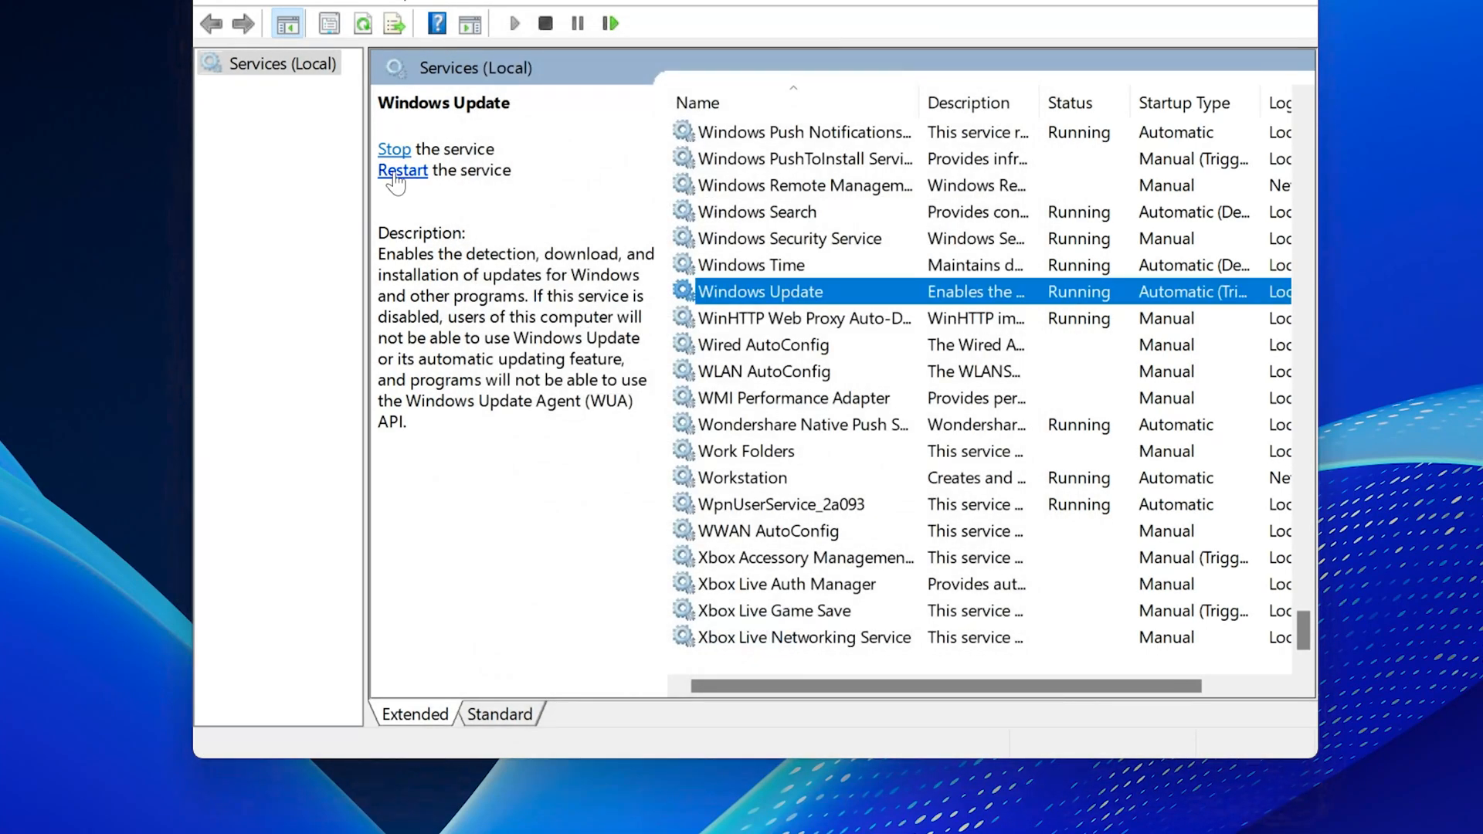
{"action": "left_click", "coordinate": [402, 170]}
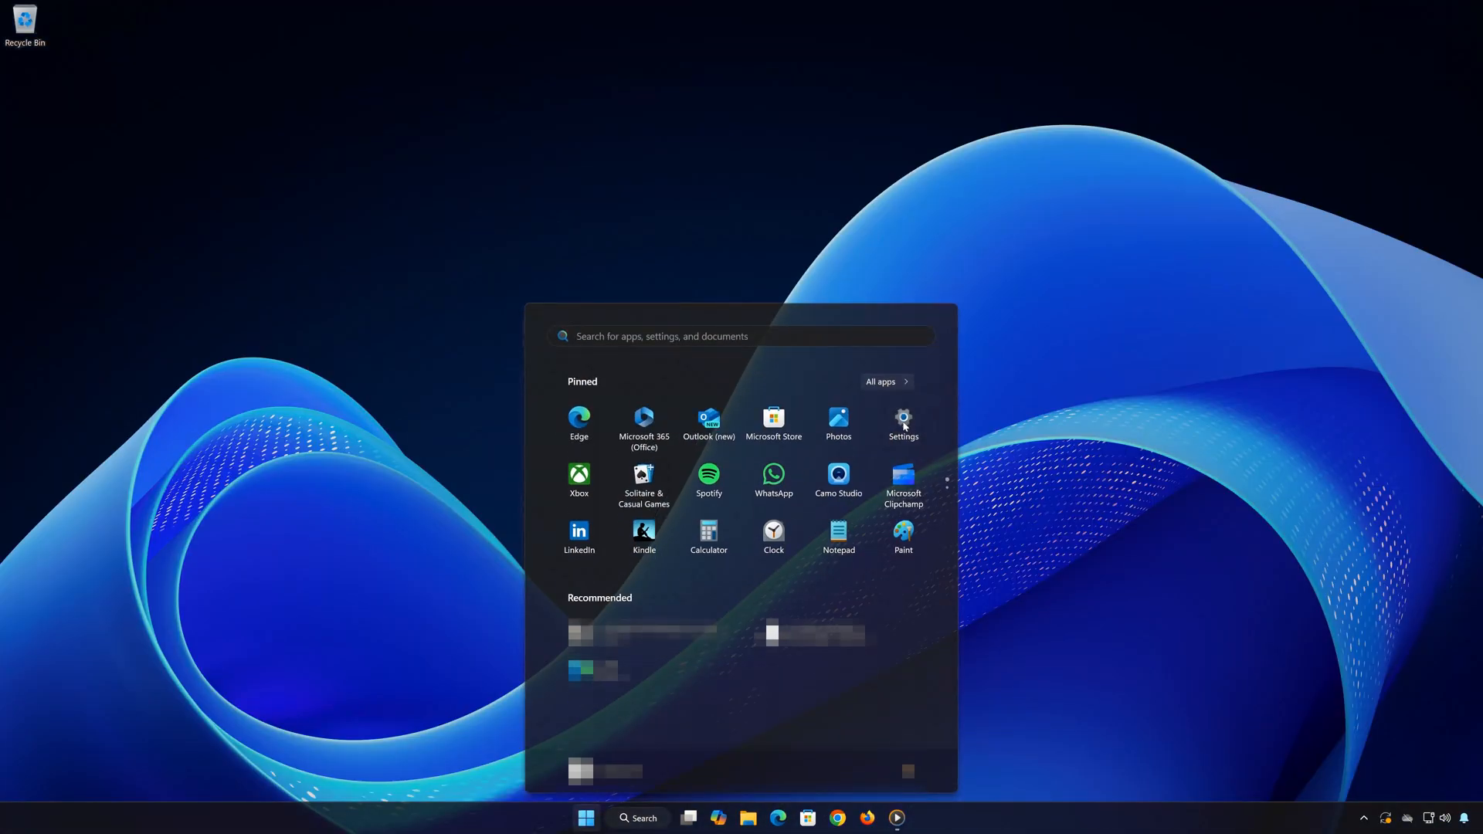
Show the Windows Update page in Settings, revealing a cumulative update pending restart
{"action": "left_click", "coordinate": [903, 416]}
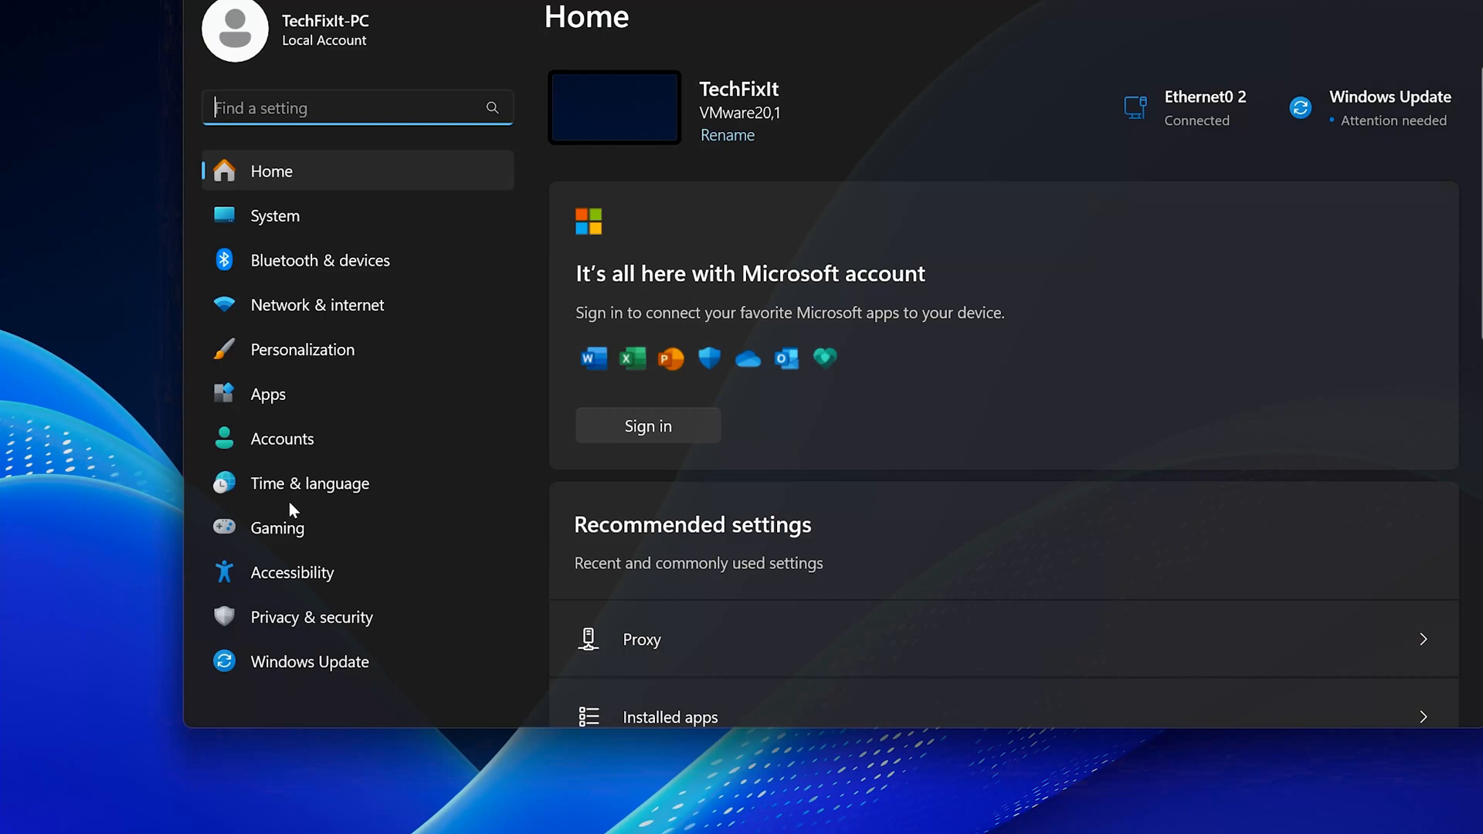
{"action": "left_click", "coordinate": [309, 661]}
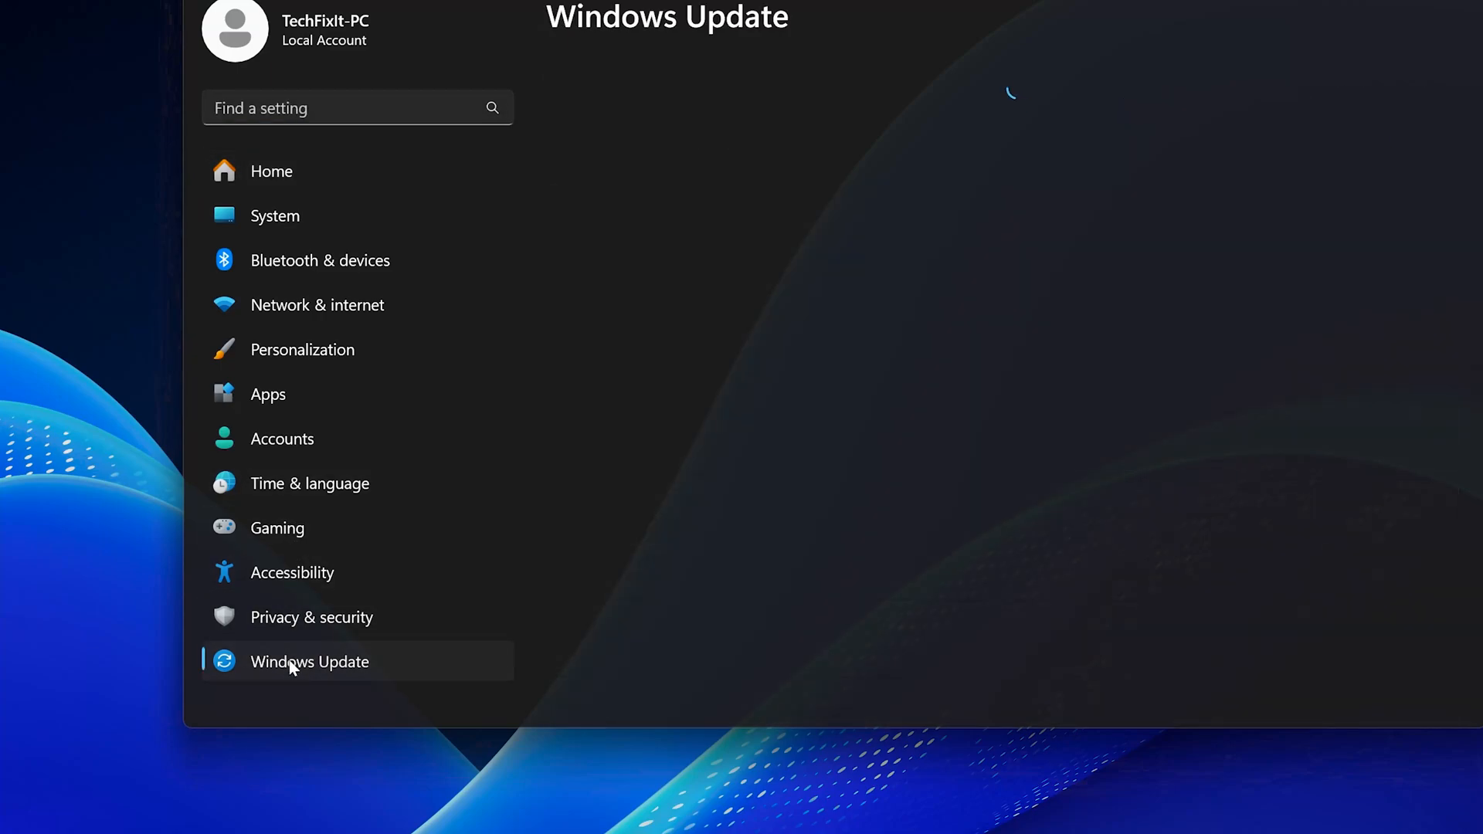
{"action": "left_click", "coordinate": [309, 662]}
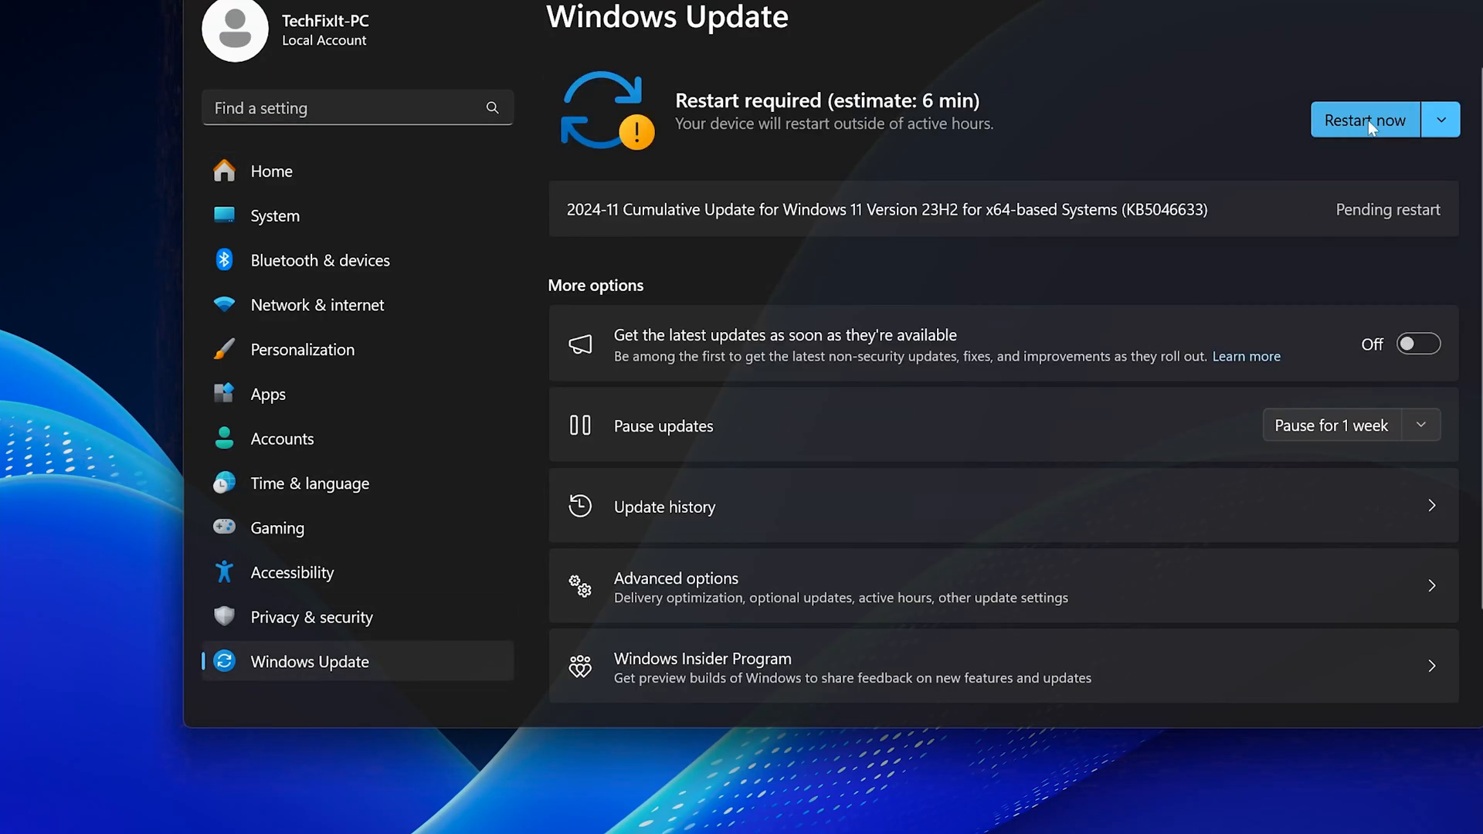
{"action": "mouse_move", "coordinate": [1299, 173]}
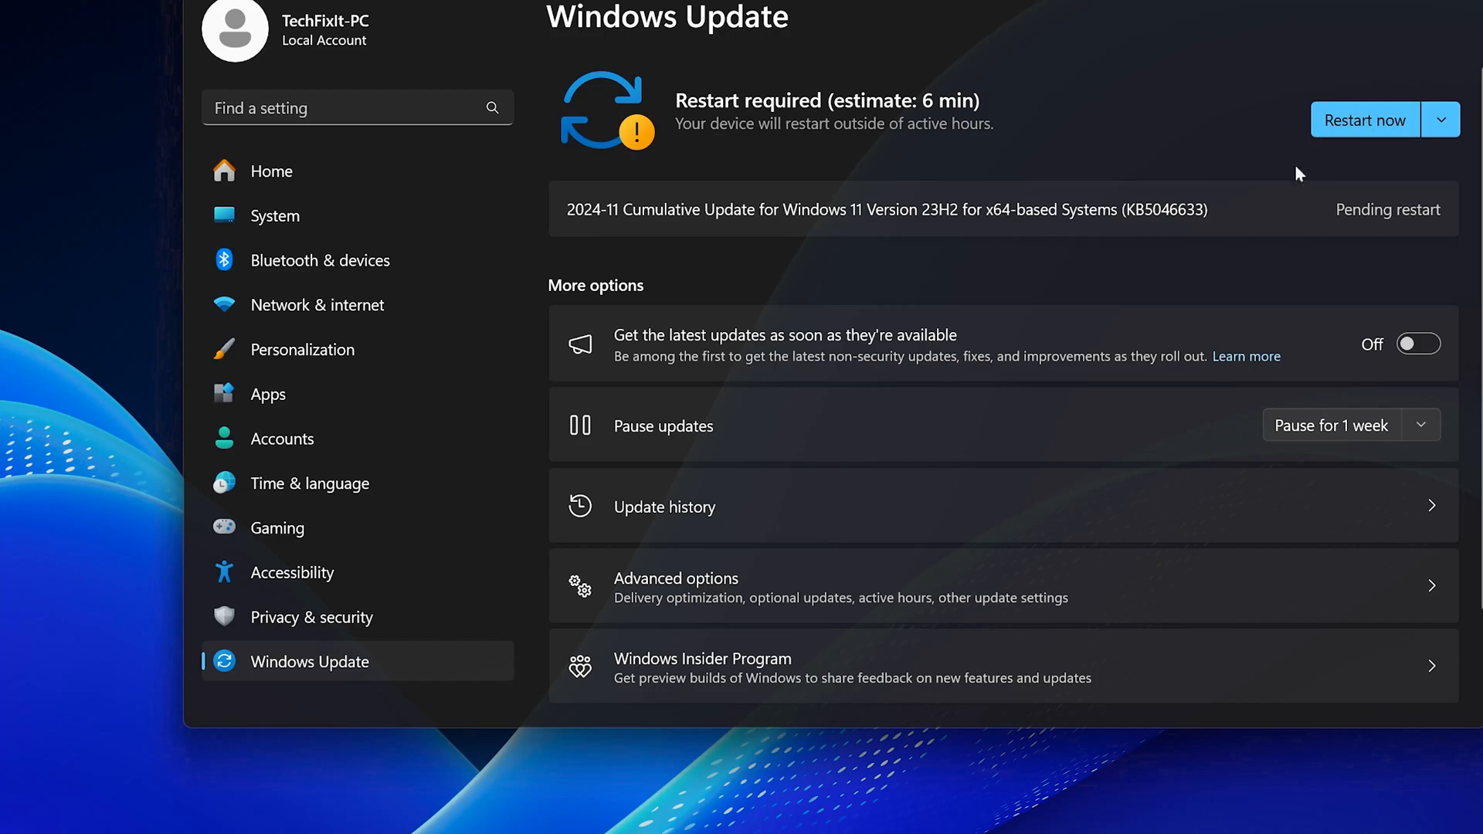